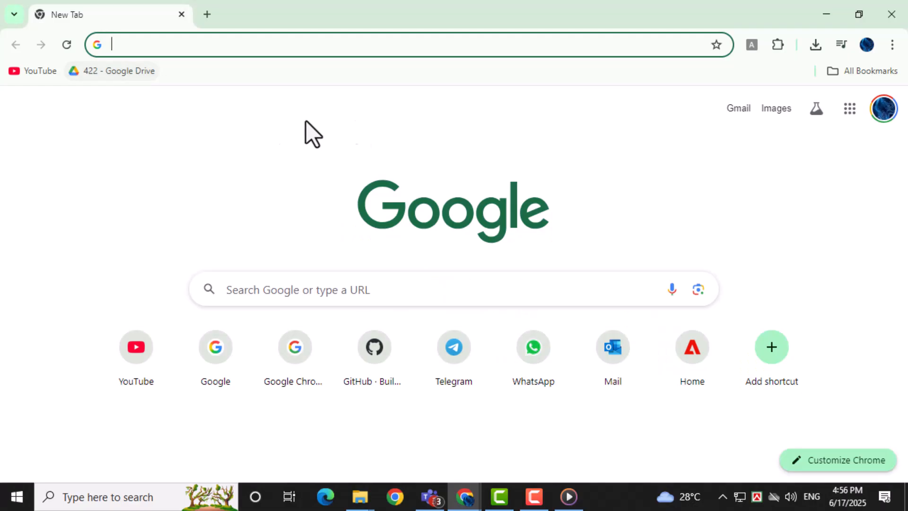
pyautogui.moveTo(332, 174)
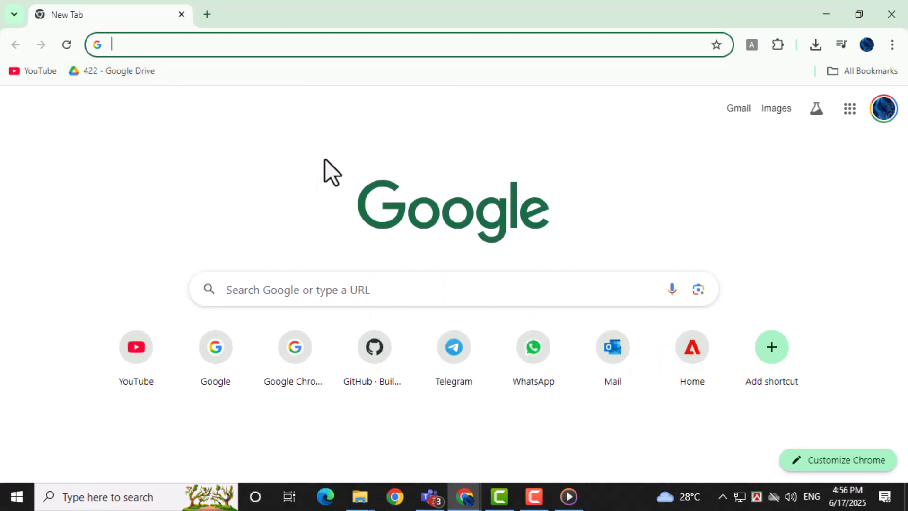
pyautogui.moveTo(150, 136)
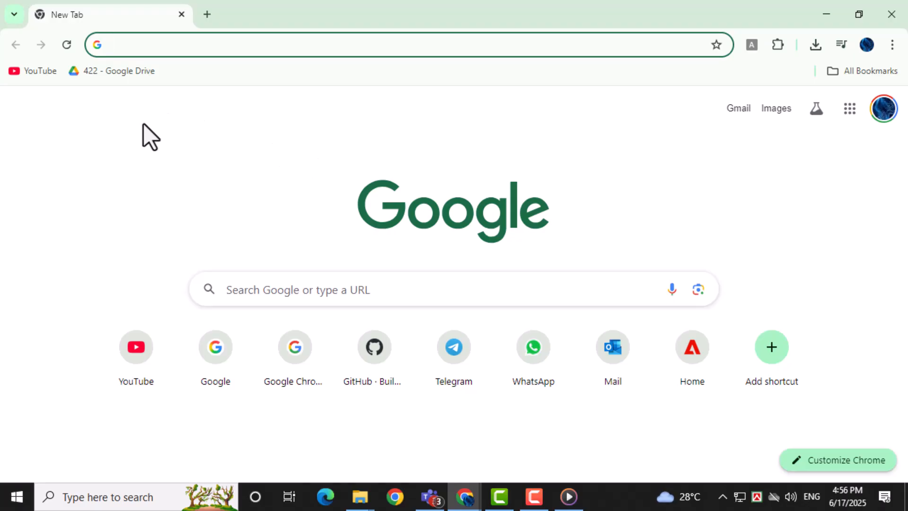
pyautogui.moveTo(158, 49)
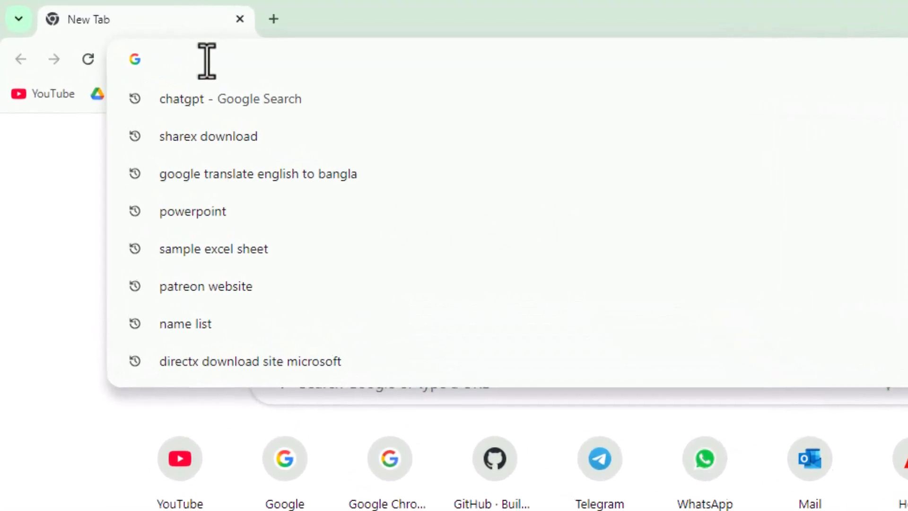
pyautogui.write('www.tiktok.com')
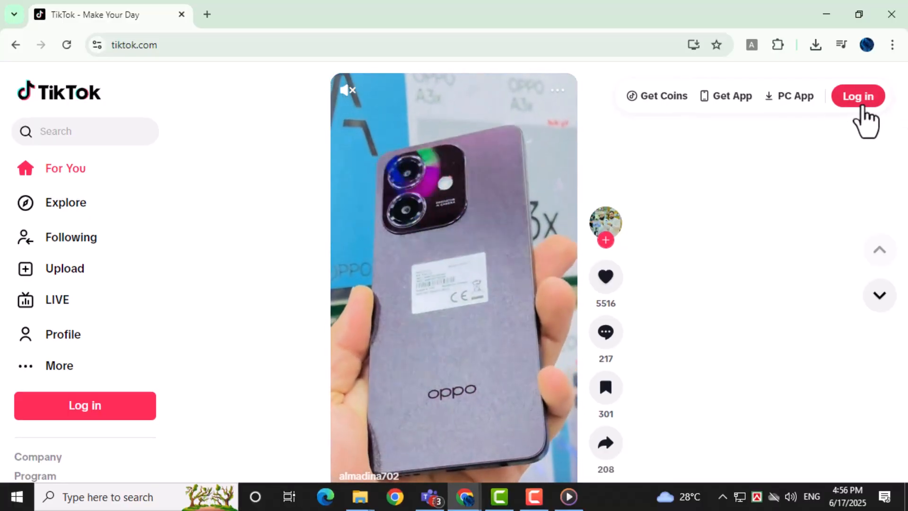
# Bring up TikTok's login dialog, then Chrome's three-dot menu for More tools
pyautogui.click(858, 96)
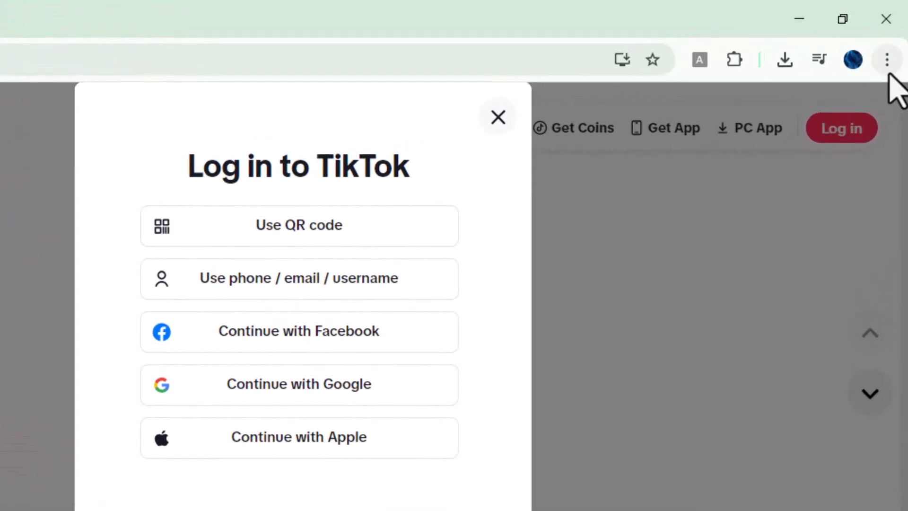
pyautogui.click(887, 58)
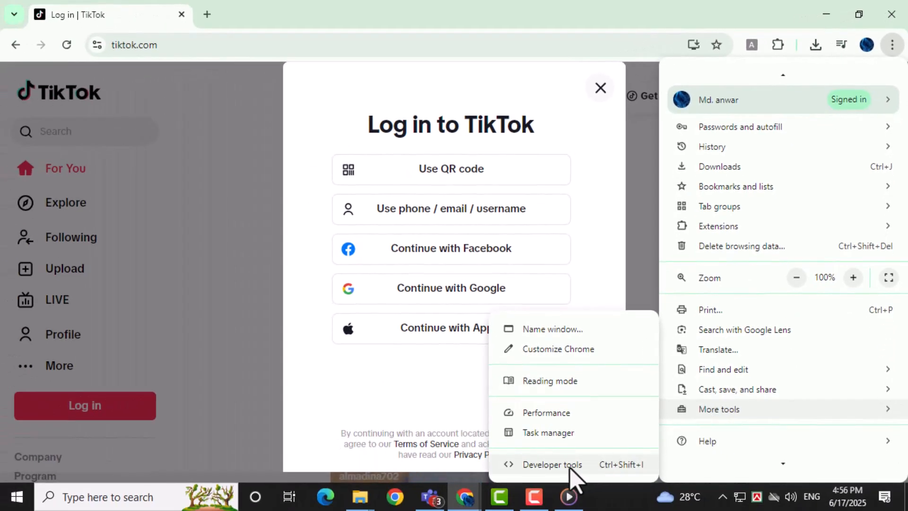
# Render the TikTok feed in a mobile-sized view via DevTools' device toolbar, login prompt dismissed
pyautogui.click(551, 463)
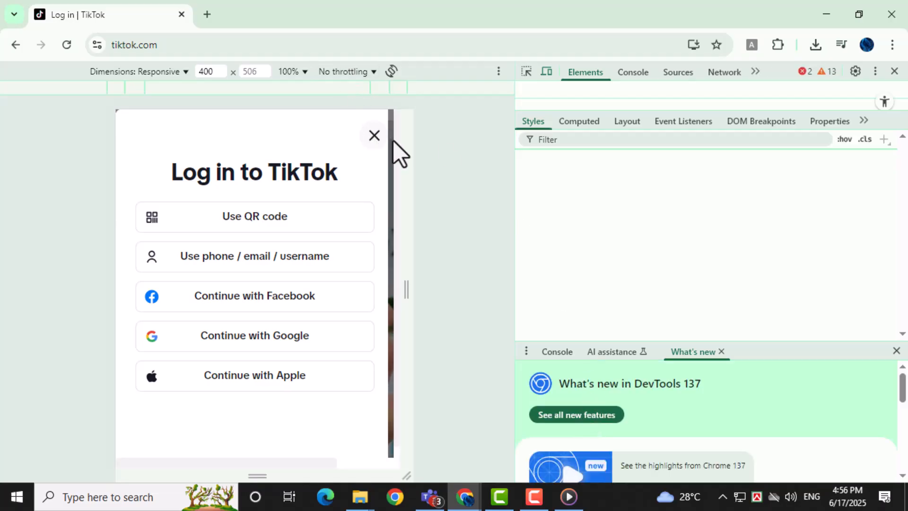
pyautogui.click(375, 135)
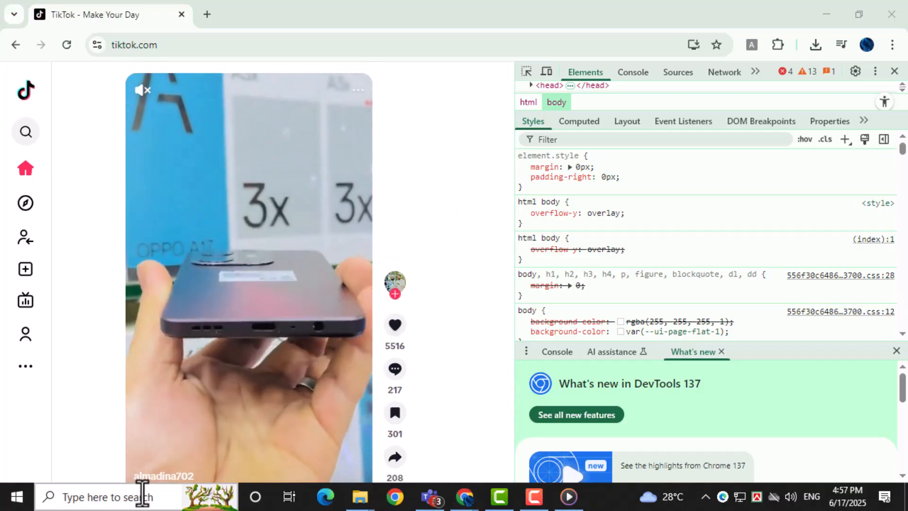
pyautogui.click(546, 71)
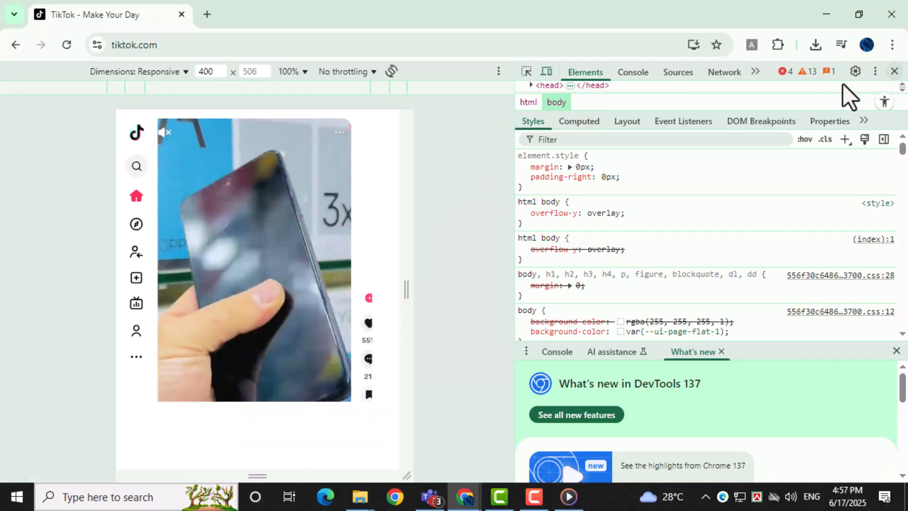
pyautogui.click(359, 497)
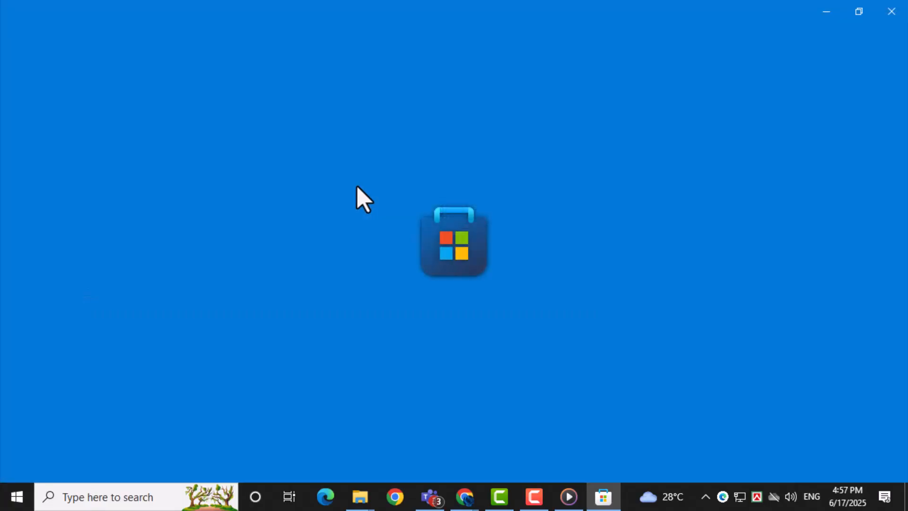
pyautogui.moveTo(413, 51)
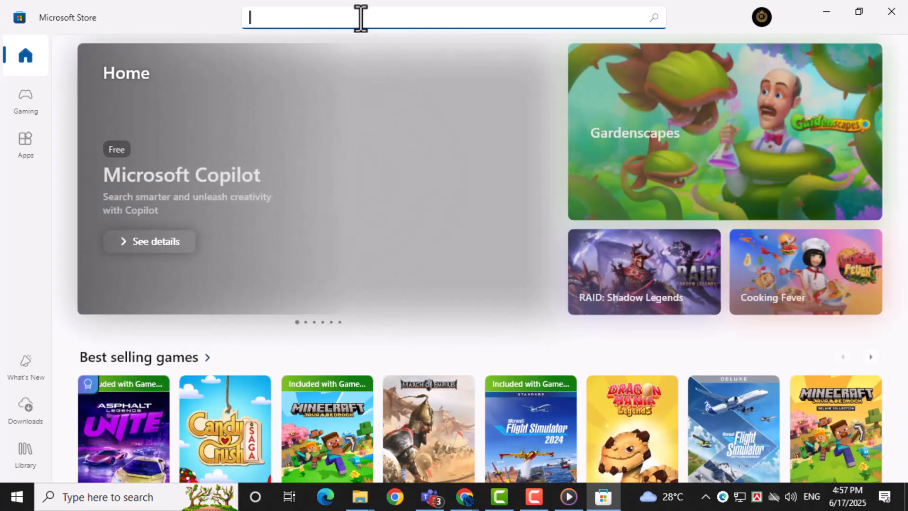
# Search the Microsoft Store for 'tiktok'
pyautogui.write('tiktok')
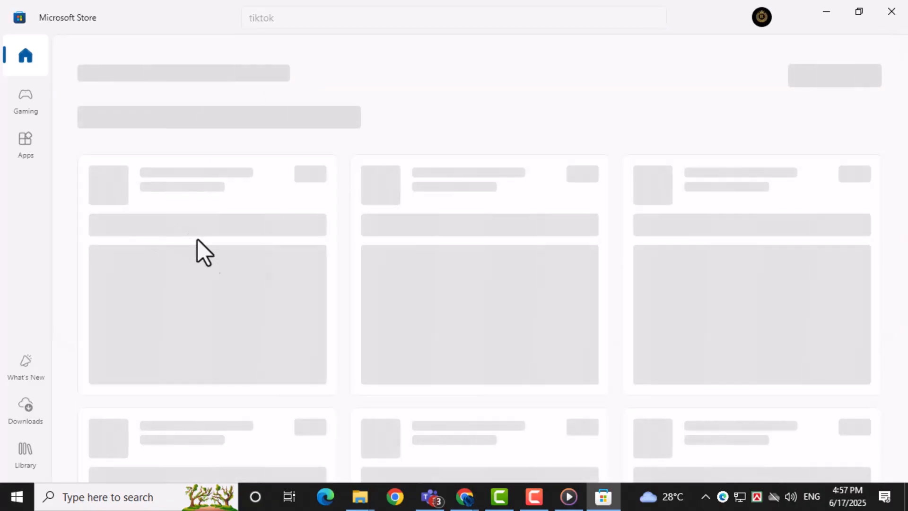